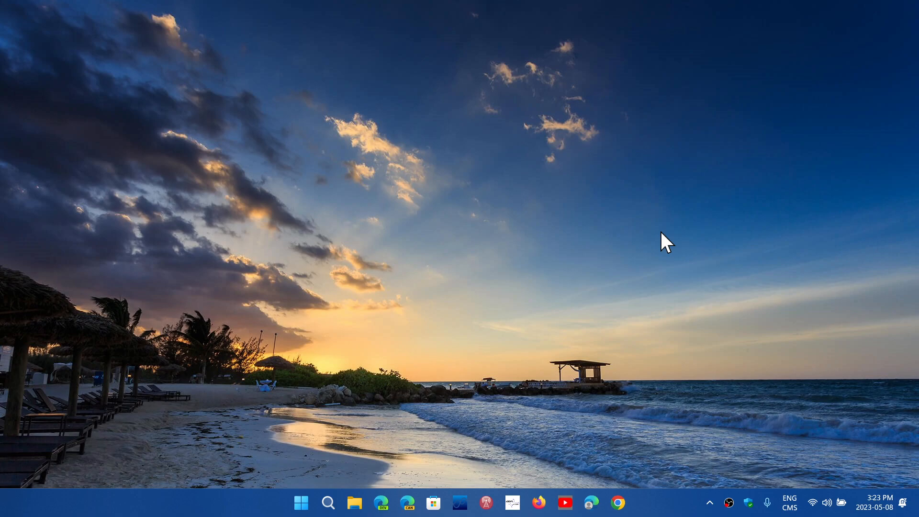
mouse_move(751, 505)
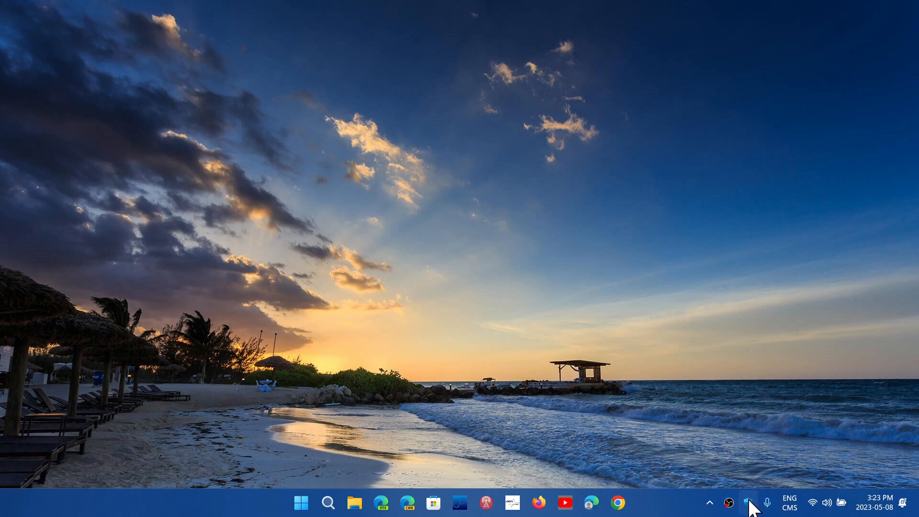
- Open Windows Security from the system tray shield icon to its Home overview
left_click(728, 502)
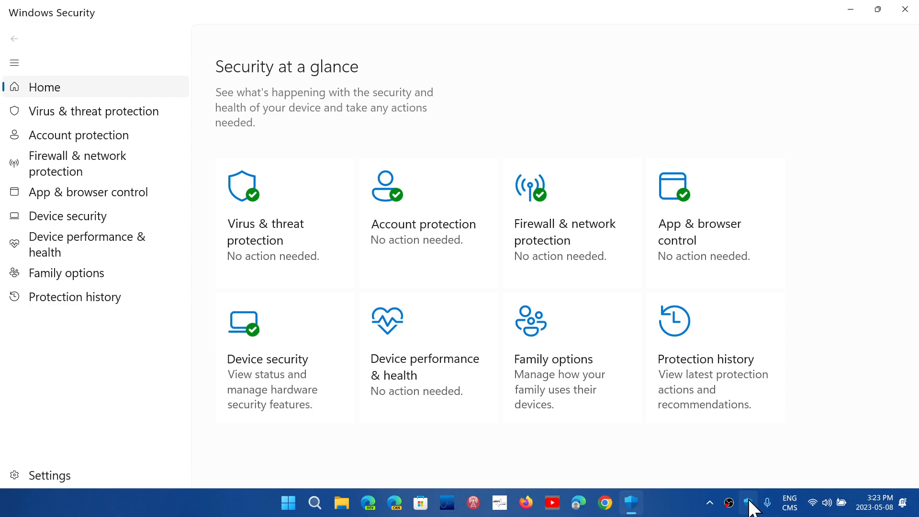
mouse_move(439, 340)
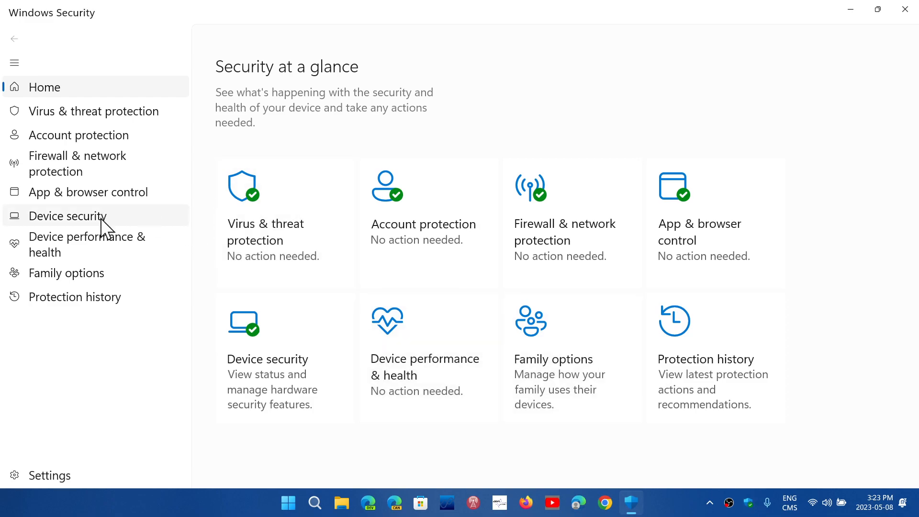
- Open Core isolation under Device security to show memory integrity off and LSA protection on
left_click(67, 216)
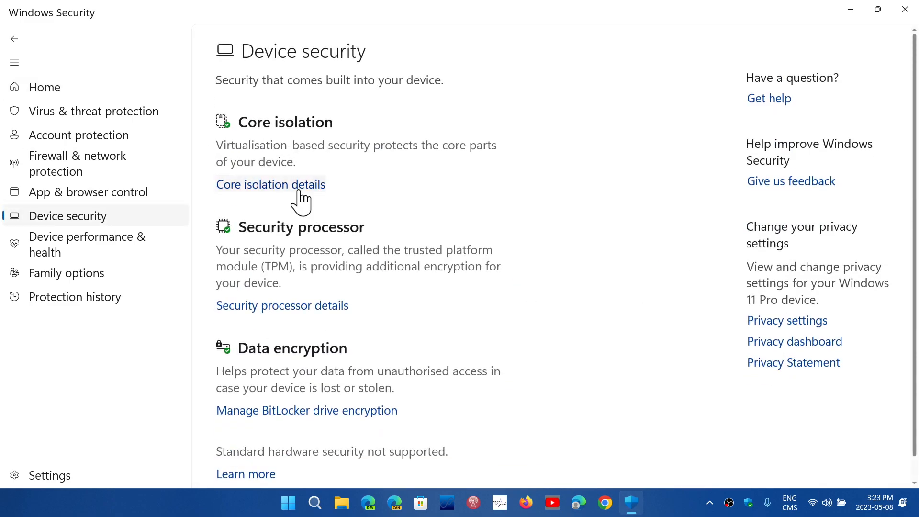
left_click(270, 184)
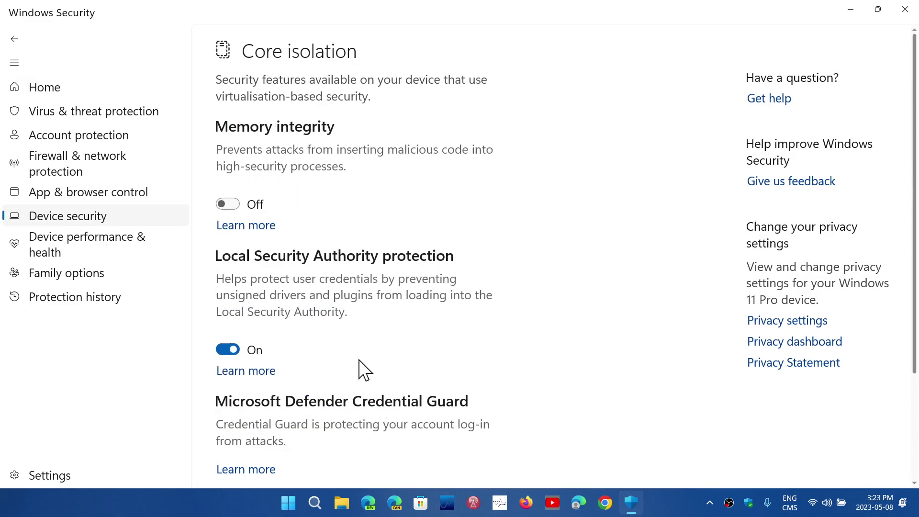
mouse_move(413, 384)
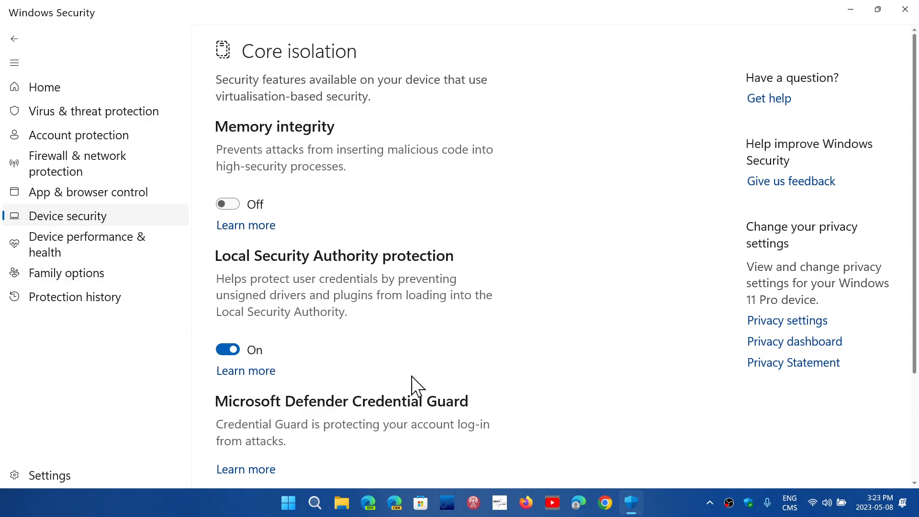
mouse_move(386, 344)
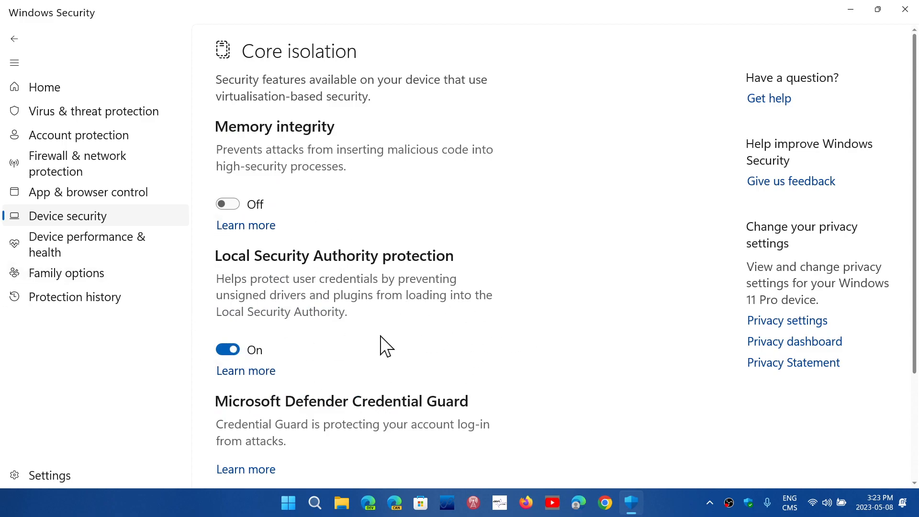
scroll("down", 3)
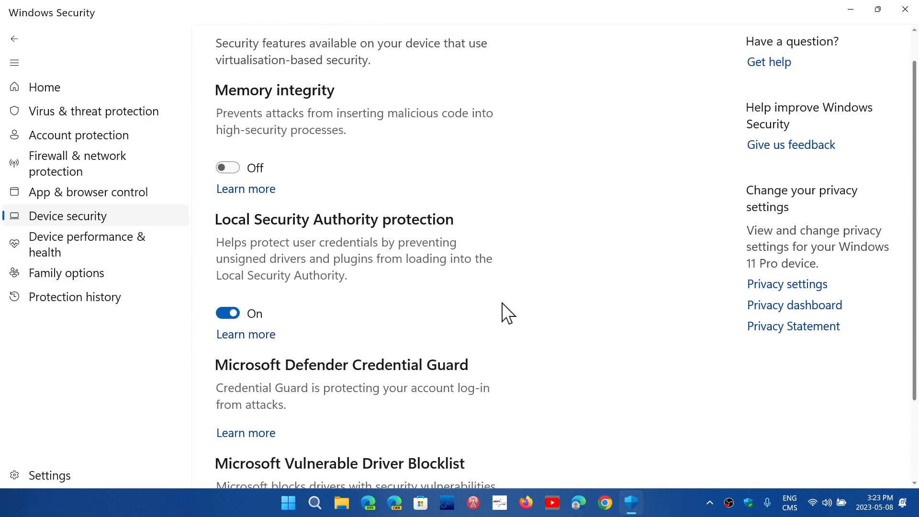
mouse_move(399, 326)
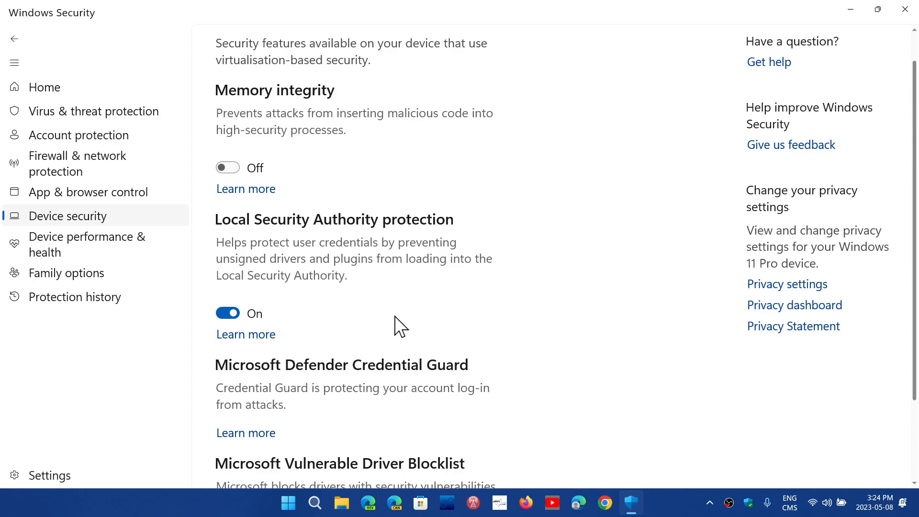
mouse_move(14, 39)
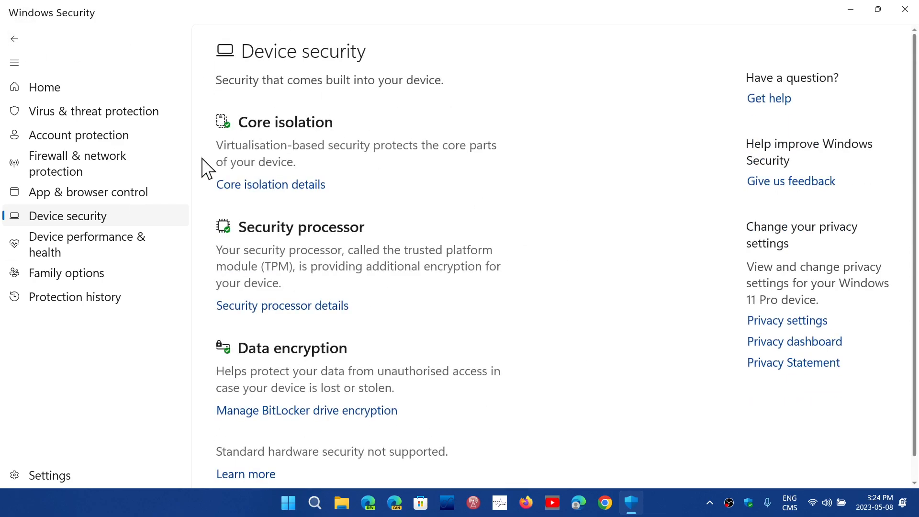
mouse_move(593, 350)
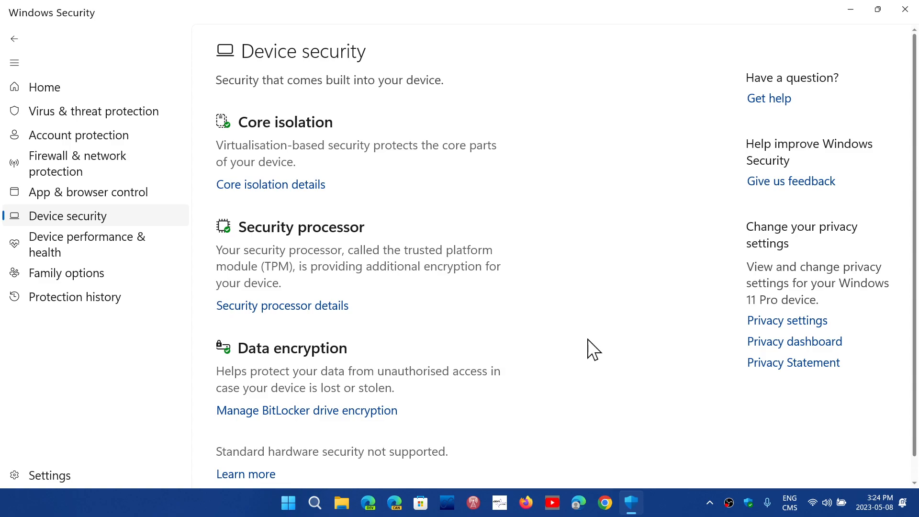
mouse_move(579, 312)
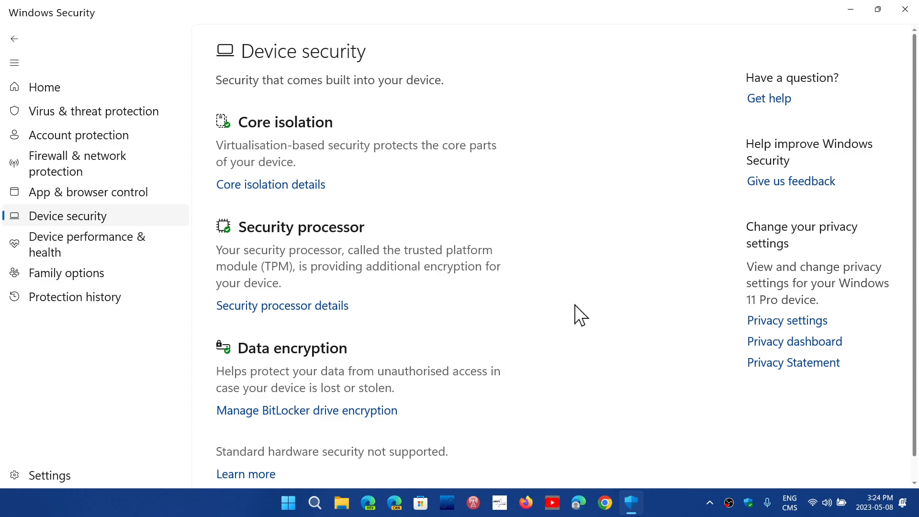
mouse_move(559, 378)
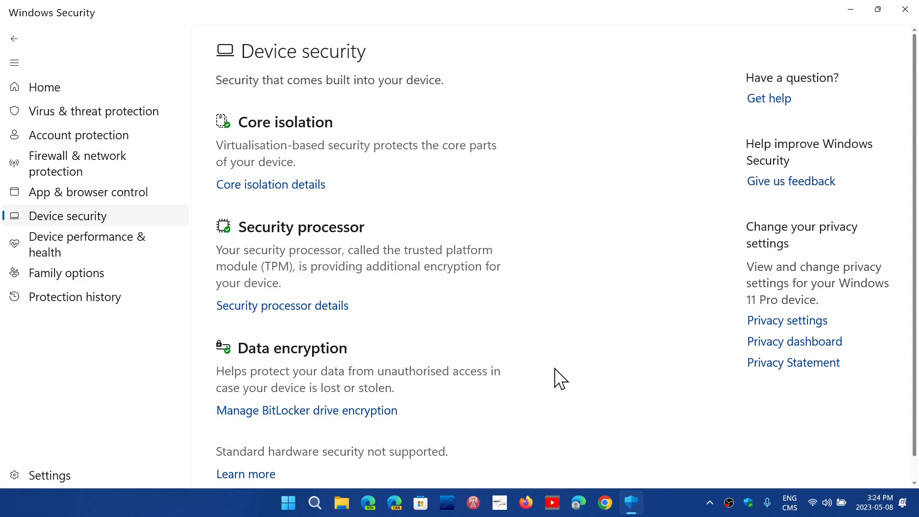
mouse_move(306, 299)
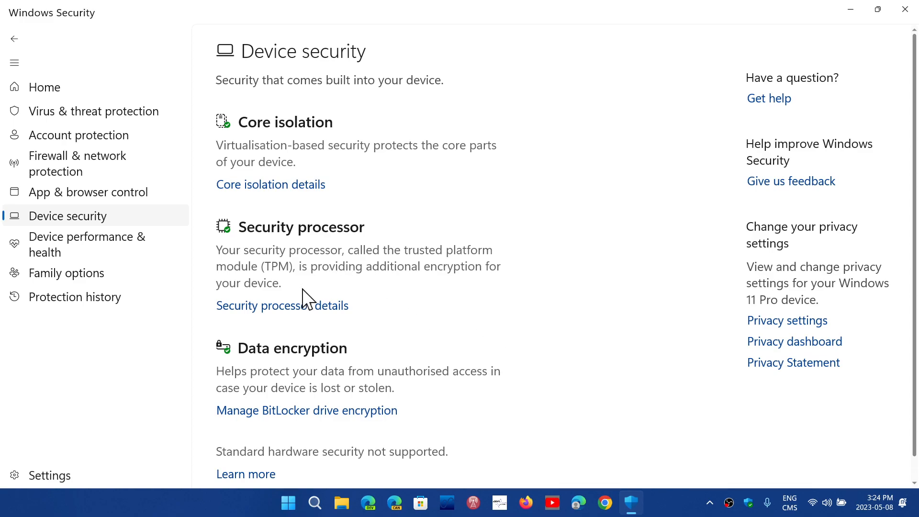
- Review the TPM security processor details, then minimize Windows Security to the desktop
left_click(281, 306)
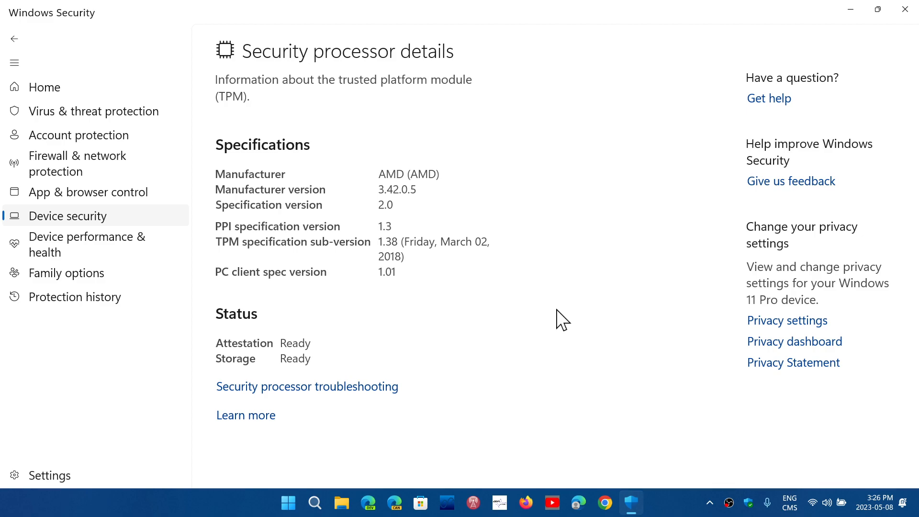
mouse_move(851, 10)
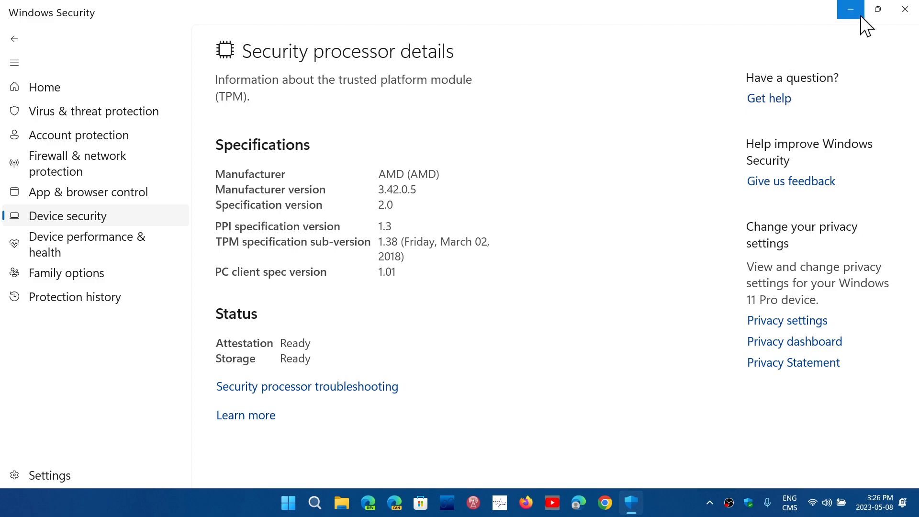
left_click(848, 9)
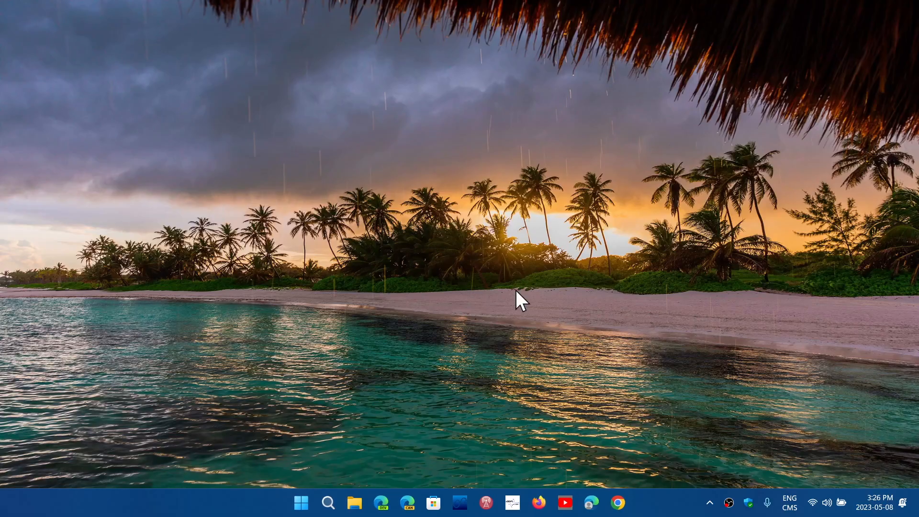